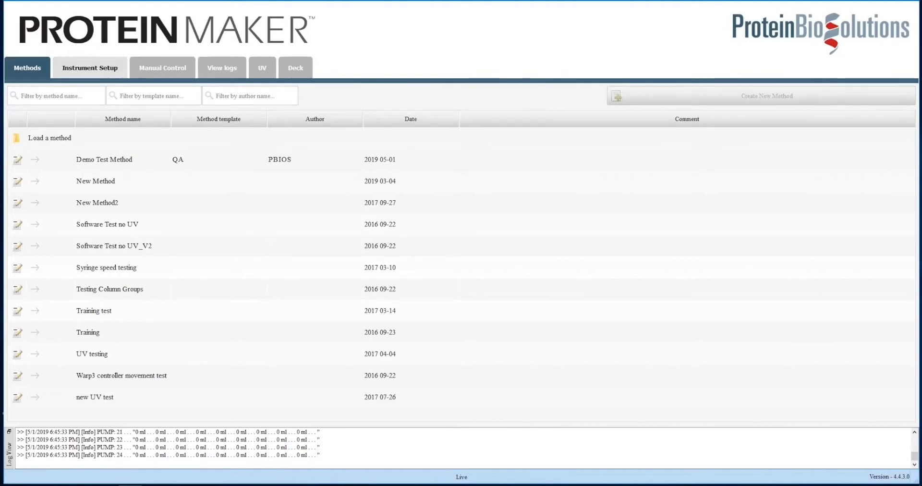
Review the Back and Group 1-4 column channel groups, toggling back syringe 23 on and off.
{"action": "left_click", "coordinate": [90, 68]}
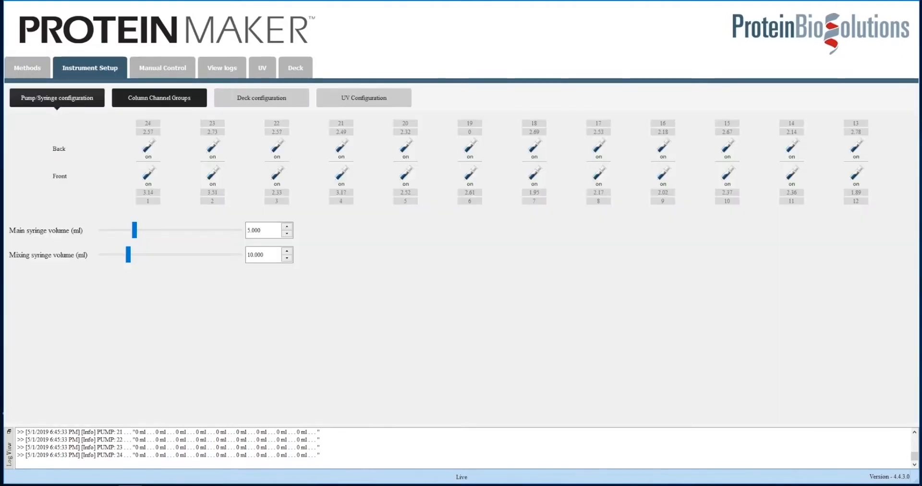
{"action": "left_click", "coordinate": [159, 97]}
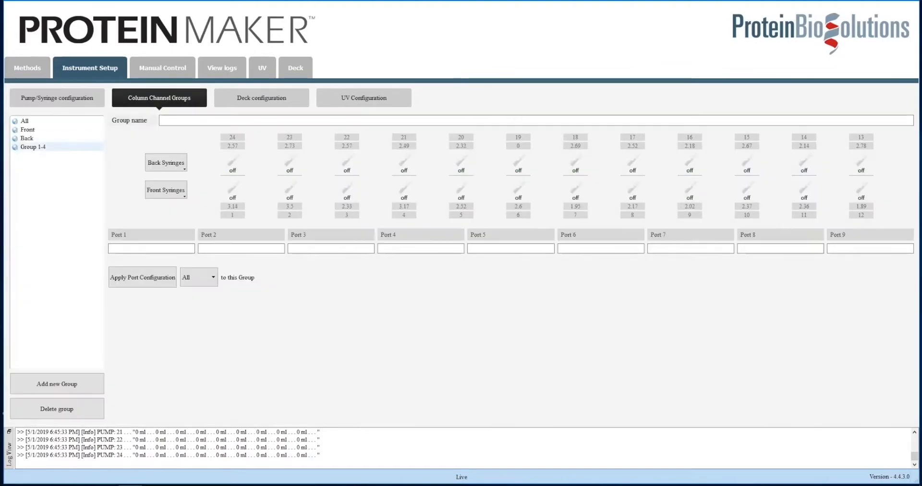
{"action": "left_click", "coordinate": [27, 138]}
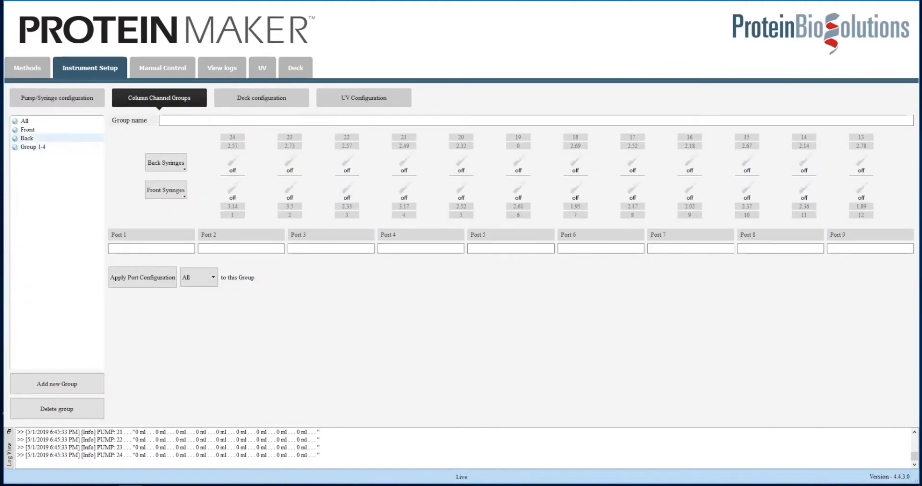
{"action": "left_click", "coordinate": [32, 147]}
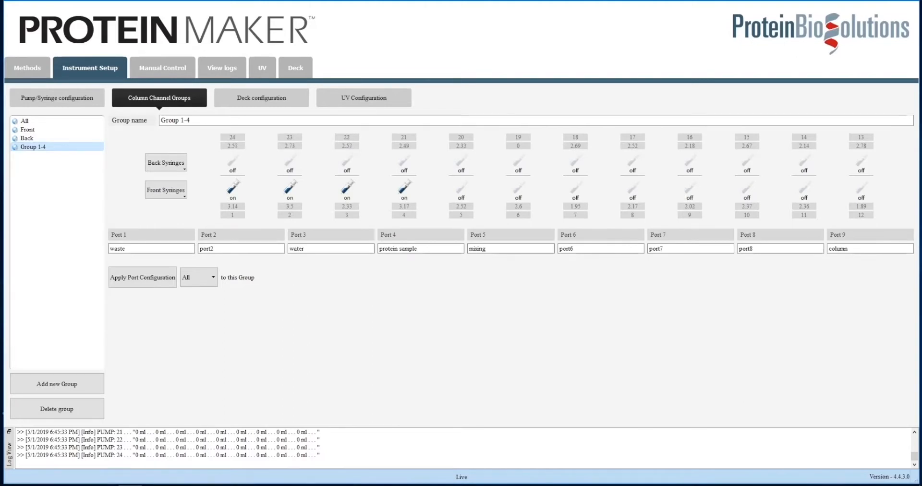
{"action": "left_click", "coordinate": [403, 163]}
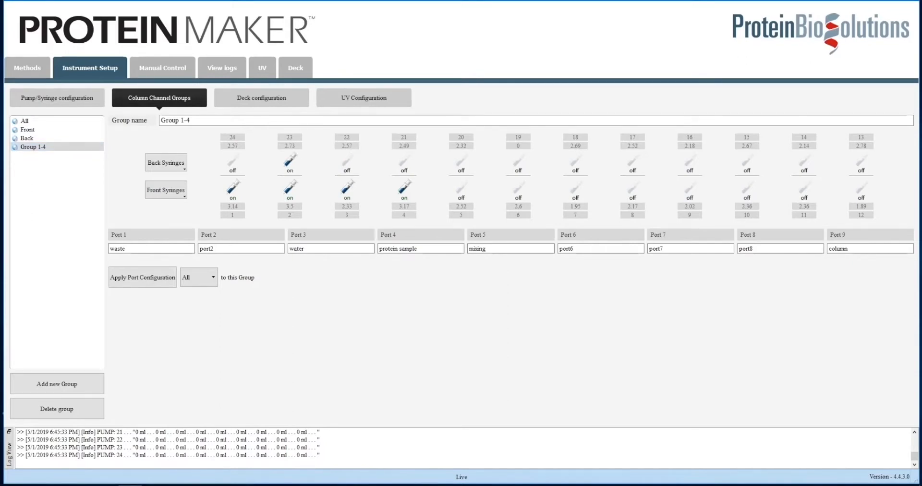
{"action": "left_click", "coordinate": [288, 164]}
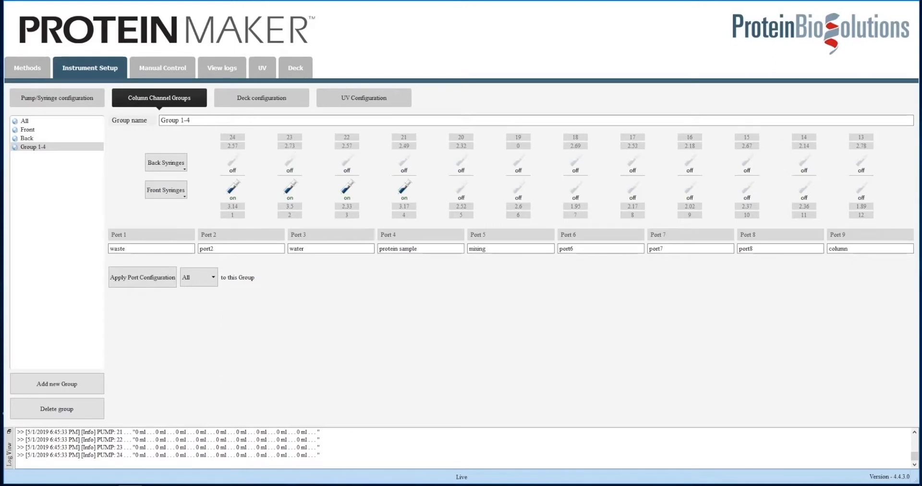
Add a new column channel group with front syringes 5 and 6, then return to methods.
{"action": "left_click", "coordinate": [57, 383]}
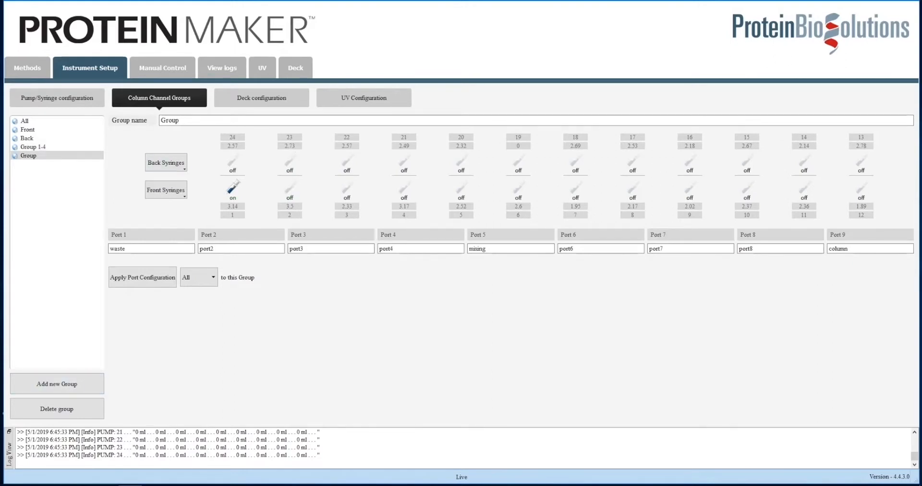
{"action": "left_click", "coordinate": [233, 189]}
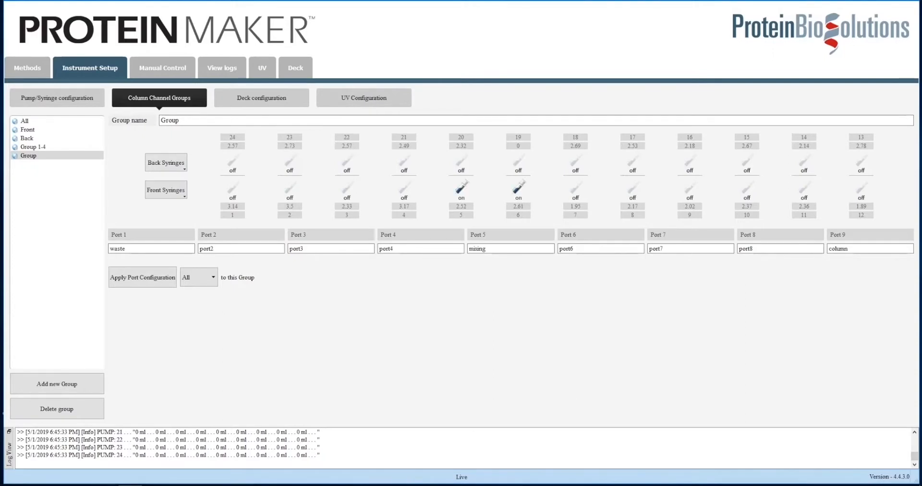
{"action": "left_click", "coordinate": [32, 146]}
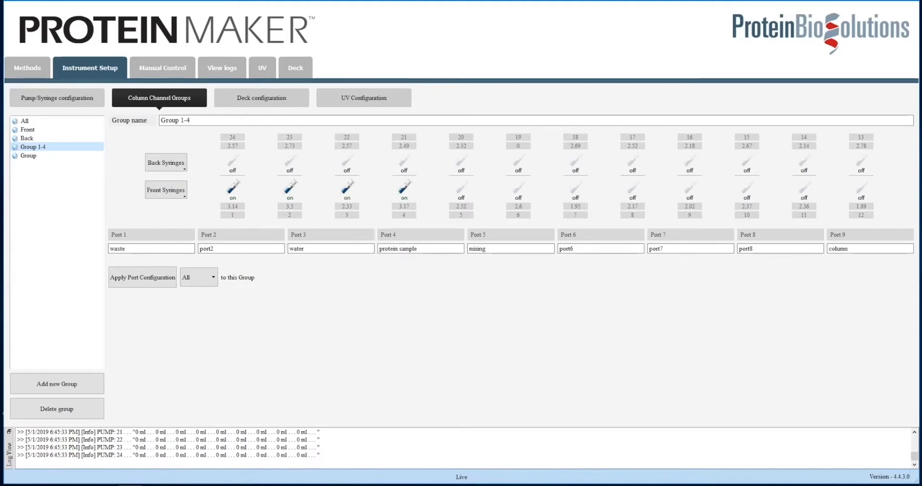
{"action": "left_click", "coordinate": [27, 68]}
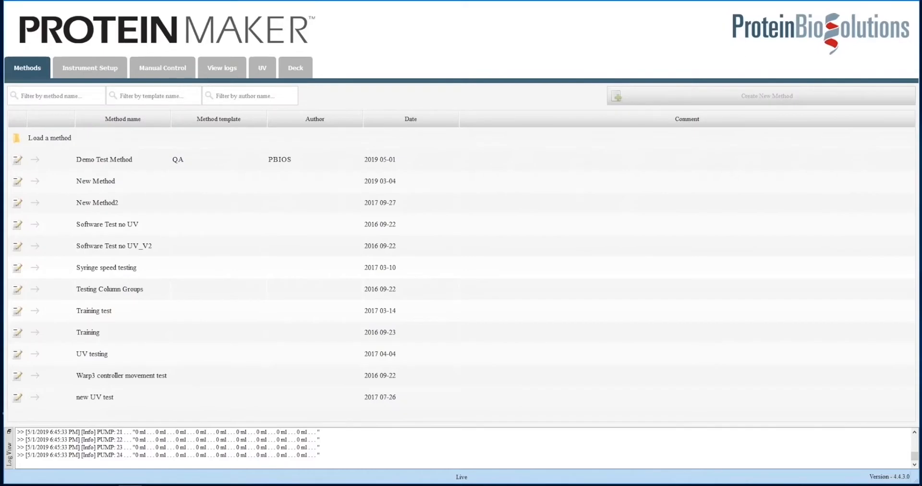
Open Demo Test Method and expand its method tree down to individual actions.
{"action": "left_click", "coordinate": [18, 159]}
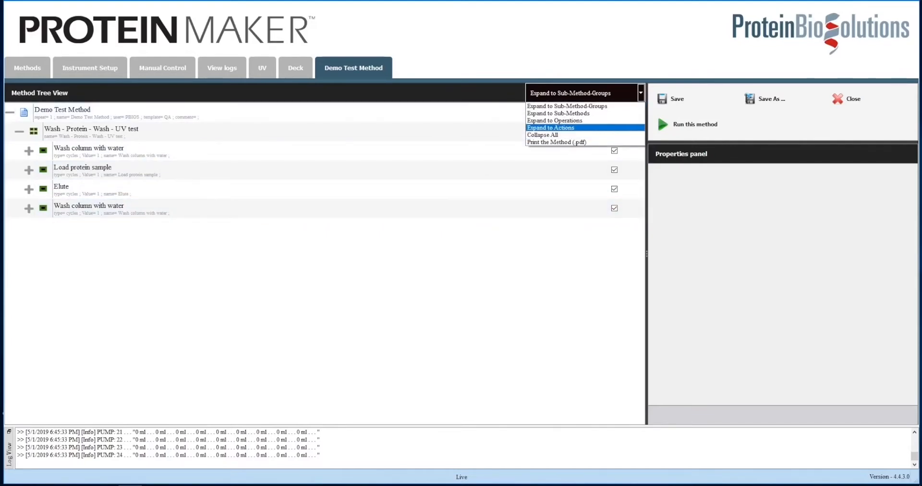
{"action": "left_click", "coordinate": [549, 127]}
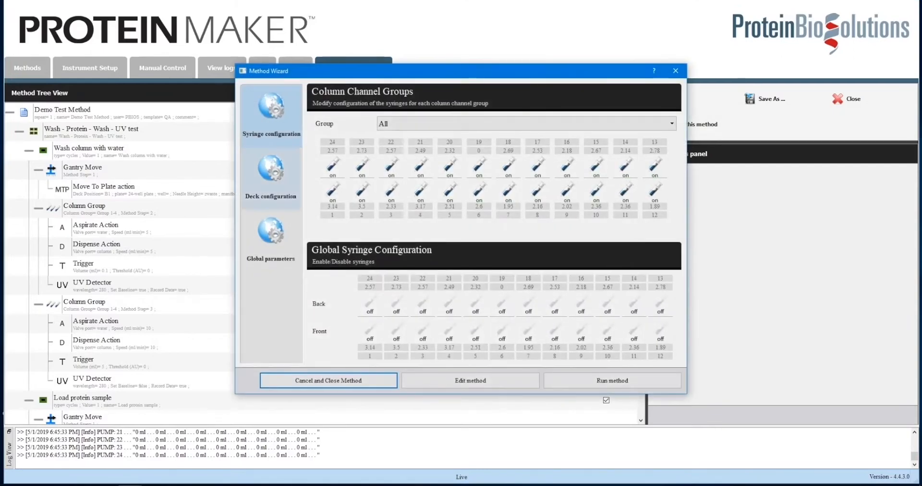
Review the Demo Test Method's deck configuration and start the run.
{"action": "left_click", "coordinate": [270, 170]}
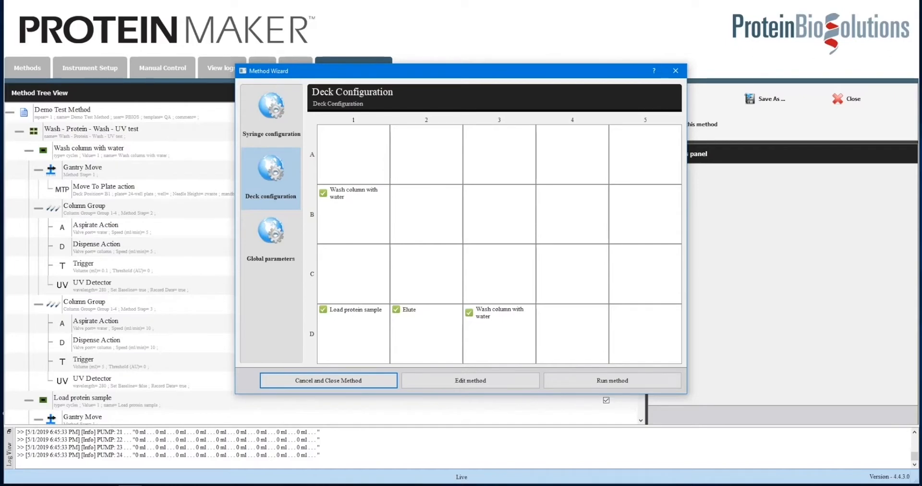
{"action": "left_click", "coordinate": [611, 379]}
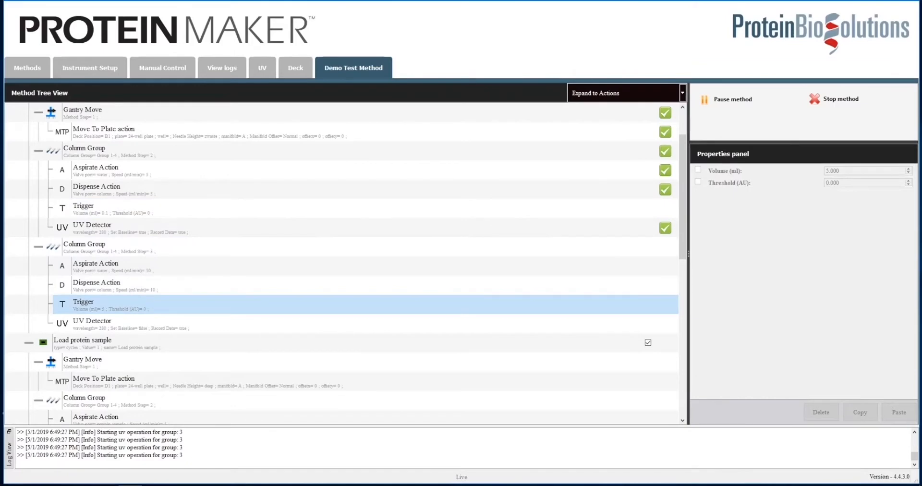
View the deck map with plate absorbance readings and camera feed during the run.
{"action": "left_click", "coordinate": [91, 325]}
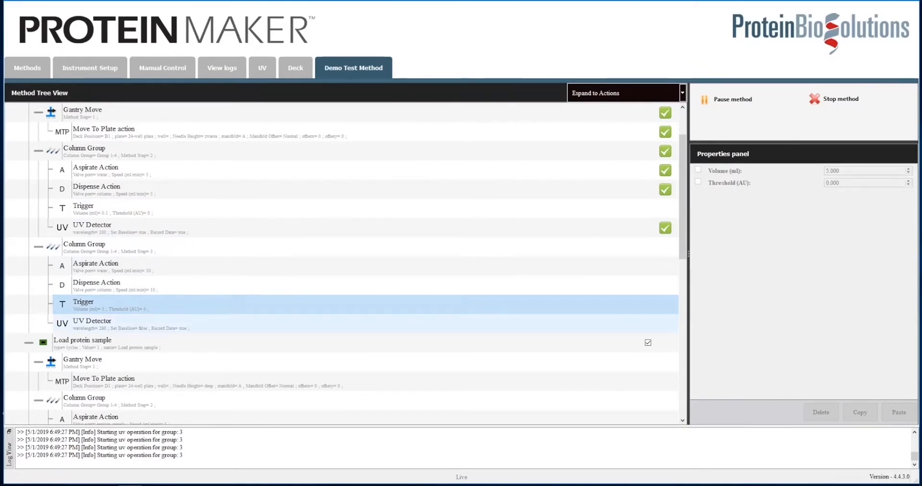
{"action": "mouse_move", "coordinate": [419, 326]}
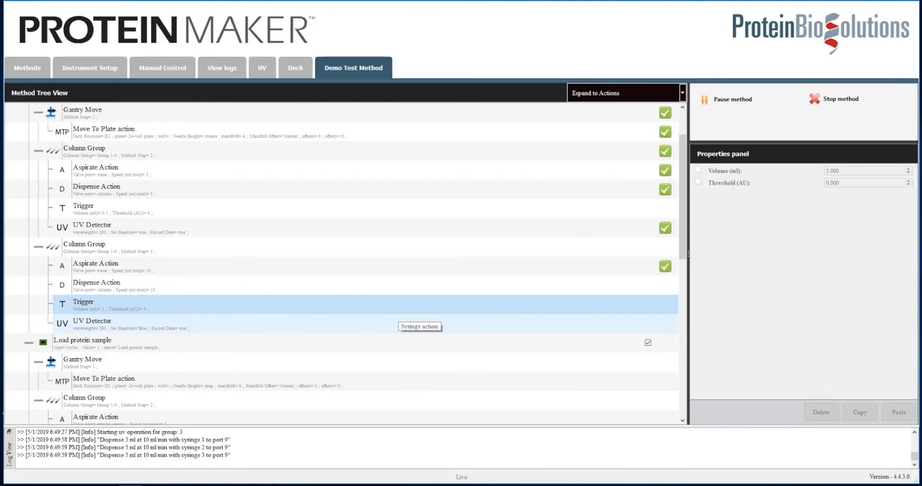
{"action": "left_click", "coordinate": [295, 67]}
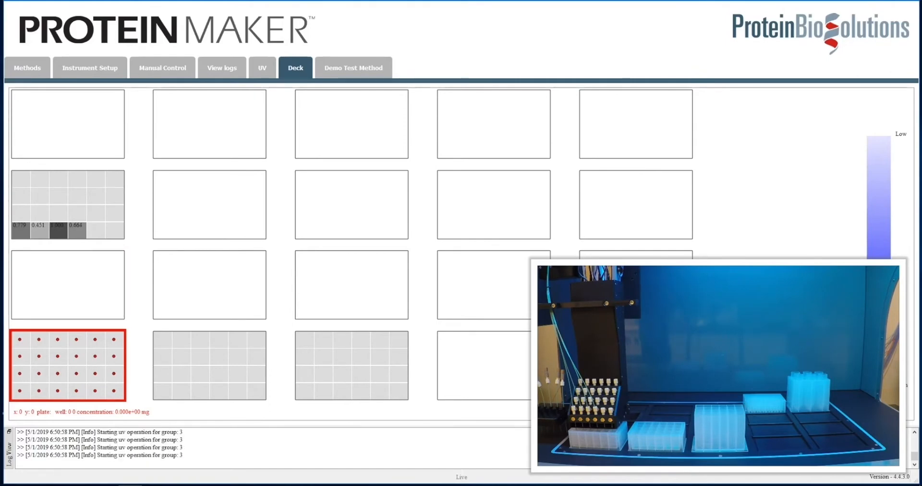
{"action": "left_click", "coordinate": [353, 67]}
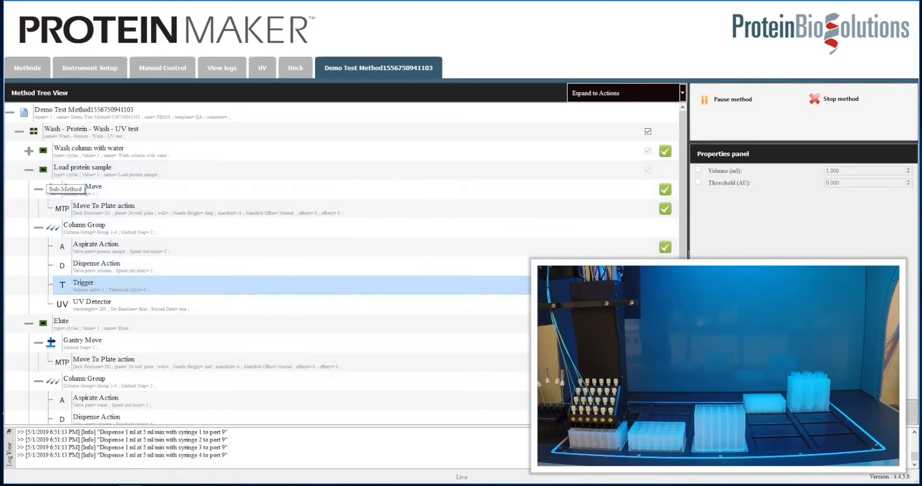
Collapse the Load protein sample step and view the deck map's updated plate readings.
{"action": "left_click", "coordinate": [82, 190]}
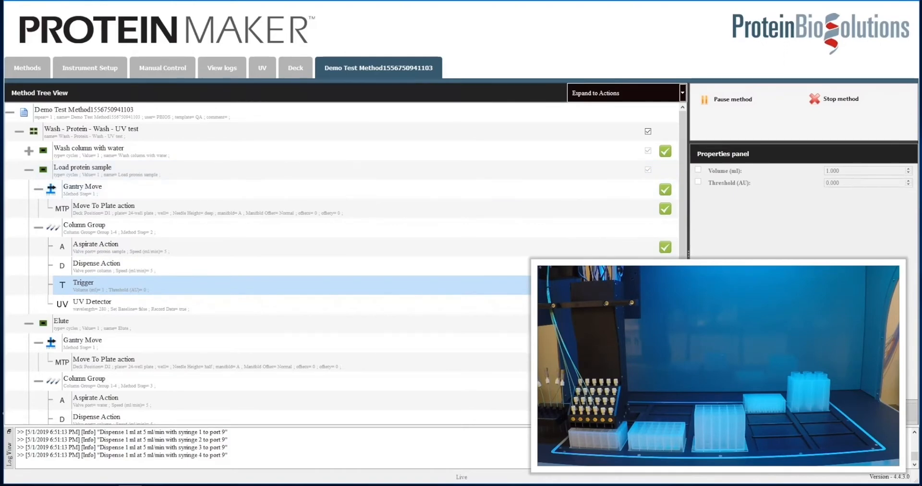
{"action": "mouse_move", "coordinate": [42, 178]}
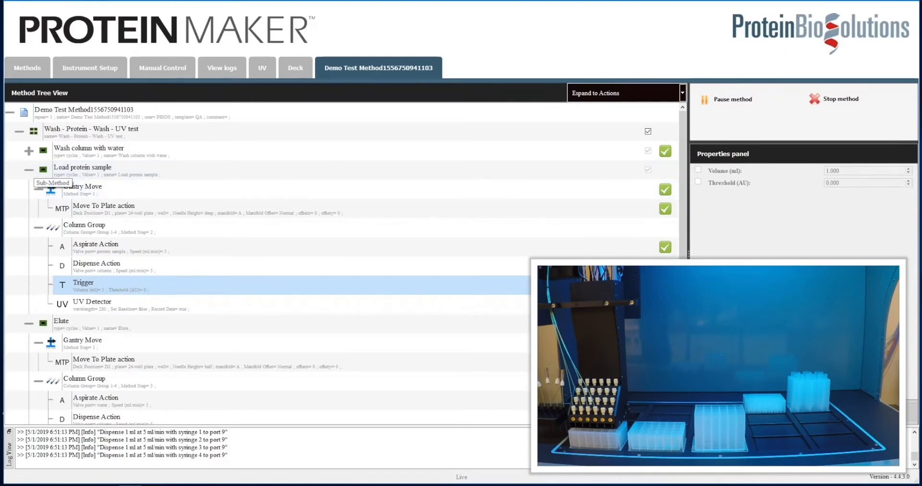
{"action": "left_click", "coordinate": [82, 170]}
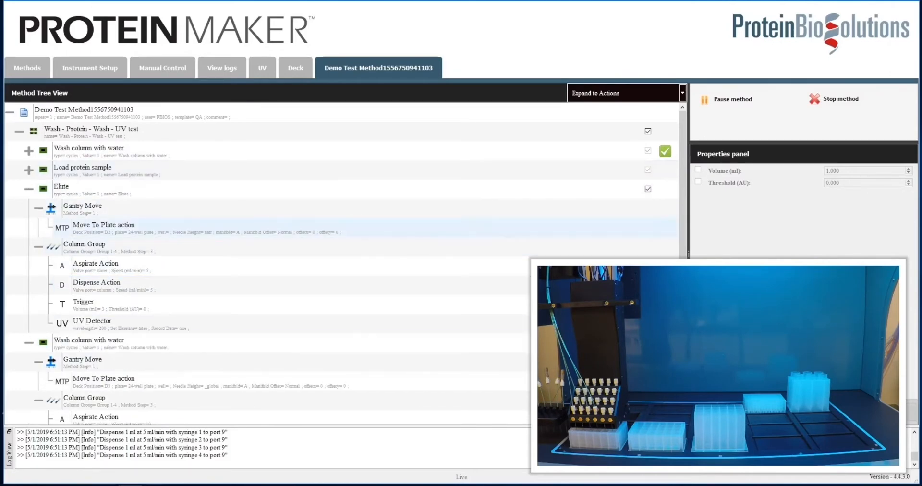
{"action": "left_click", "coordinate": [295, 67]}
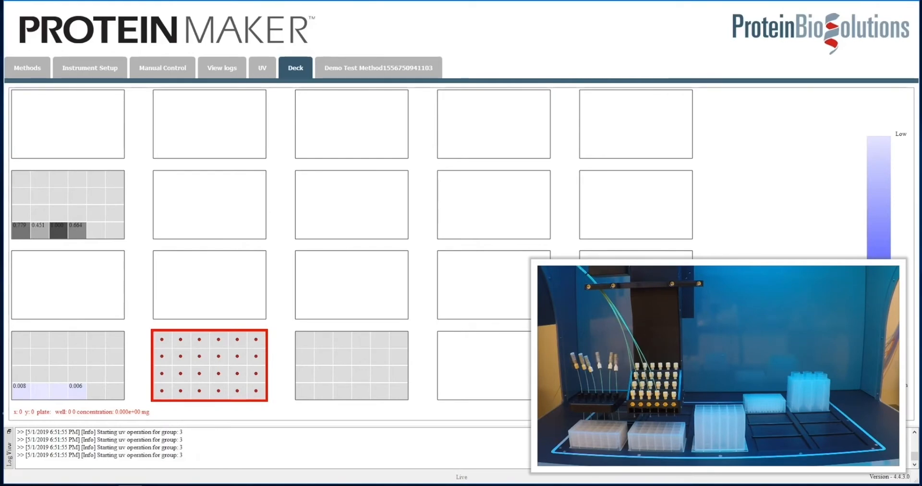
Collapse Elute's Gantry Move step, then show the live UV signal-versus-volume chart.
{"action": "left_click", "coordinate": [378, 67]}
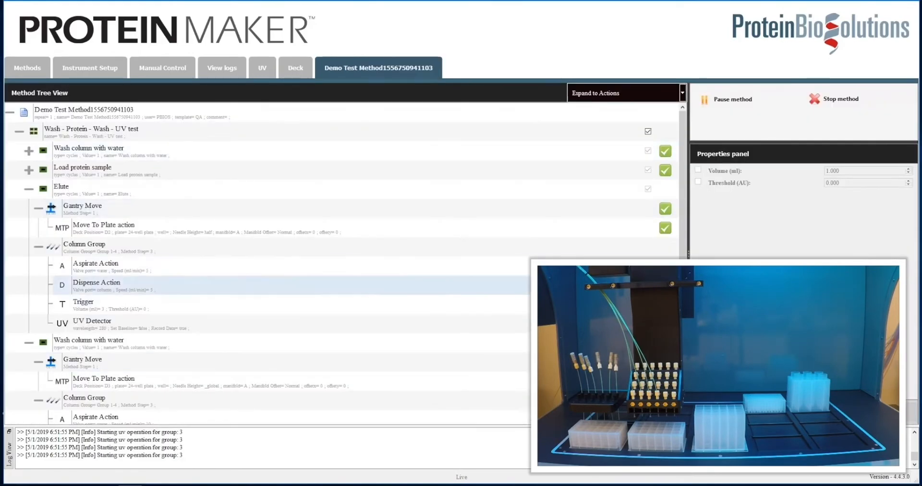
{"action": "left_click", "coordinate": [83, 302]}
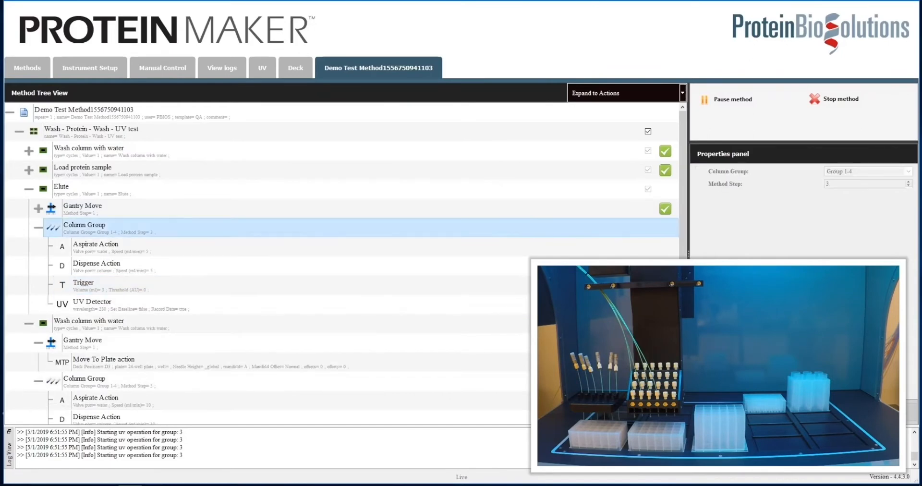
{"action": "left_click", "coordinate": [37, 225]}
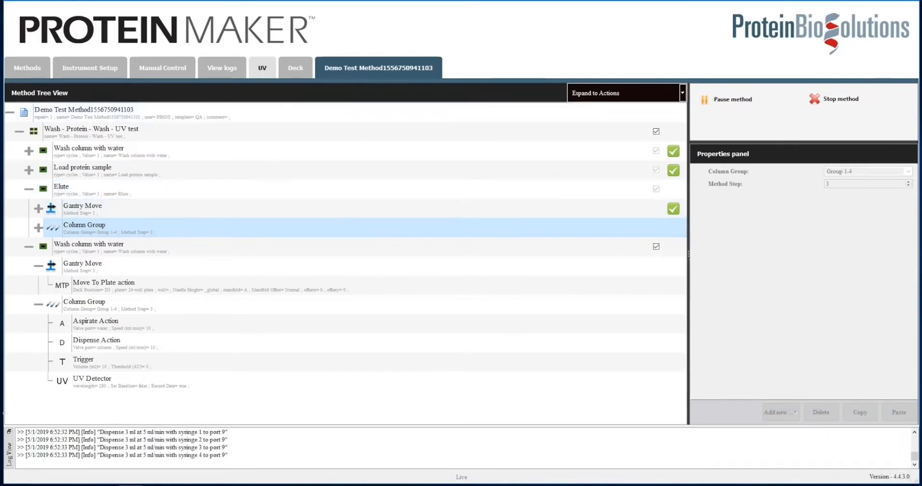
{"action": "left_click", "coordinate": [262, 67]}
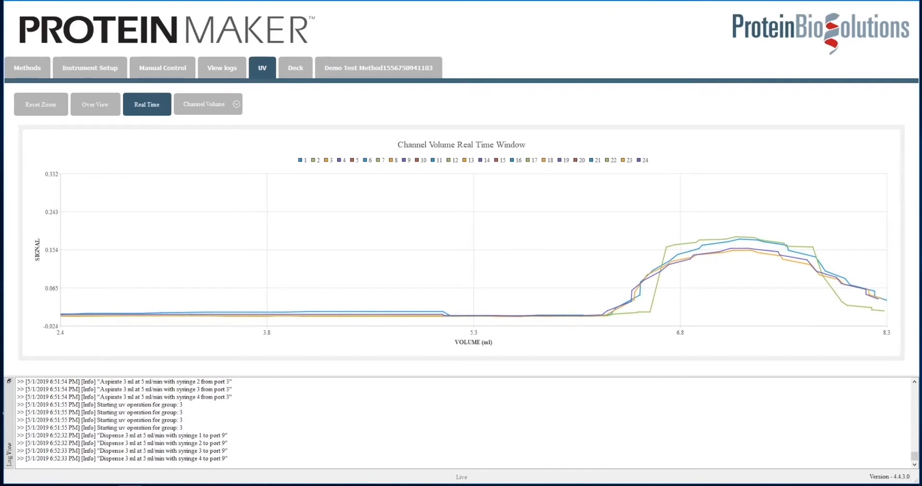
Toggle between Over View and Real Time UV traces, then view the deck map readings.
{"action": "left_click", "coordinate": [94, 104]}
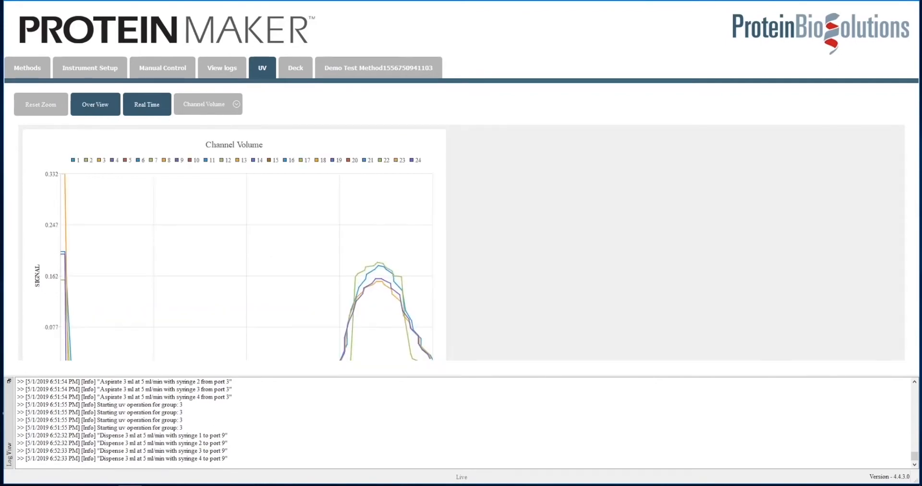
{"action": "left_click", "coordinate": [147, 104]}
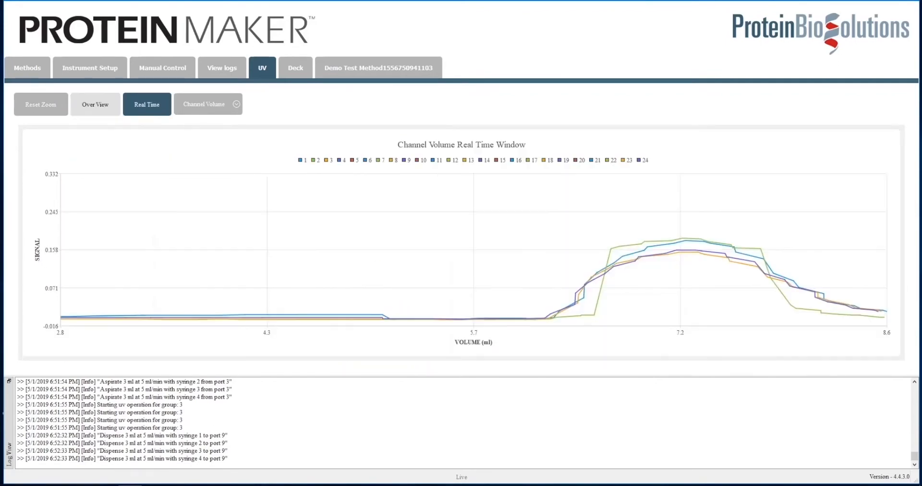
{"action": "left_click", "coordinate": [94, 104]}
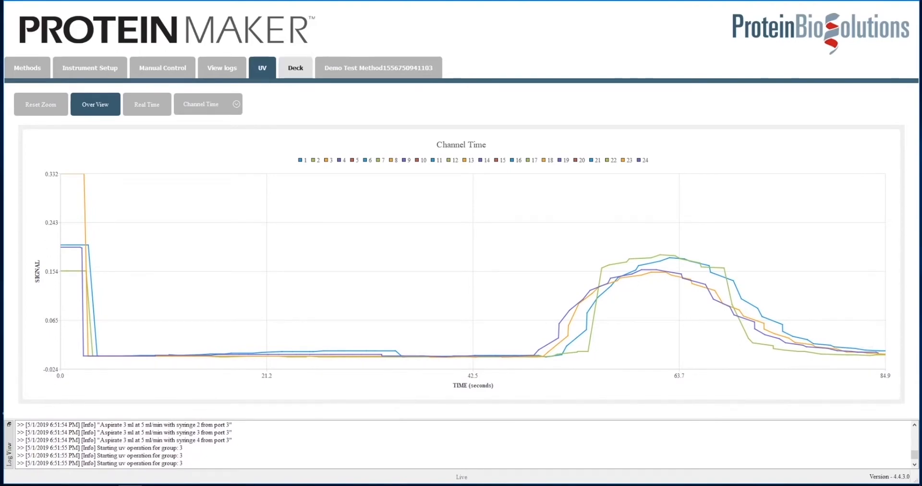
{"action": "left_click", "coordinate": [294, 67]}
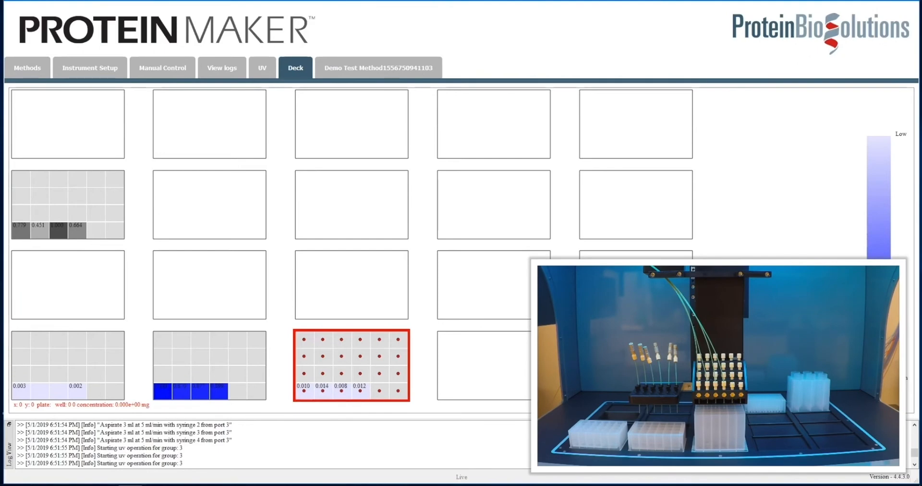
Check method progress, then plot the UV traces against channel volume.
{"action": "left_click", "coordinate": [377, 68]}
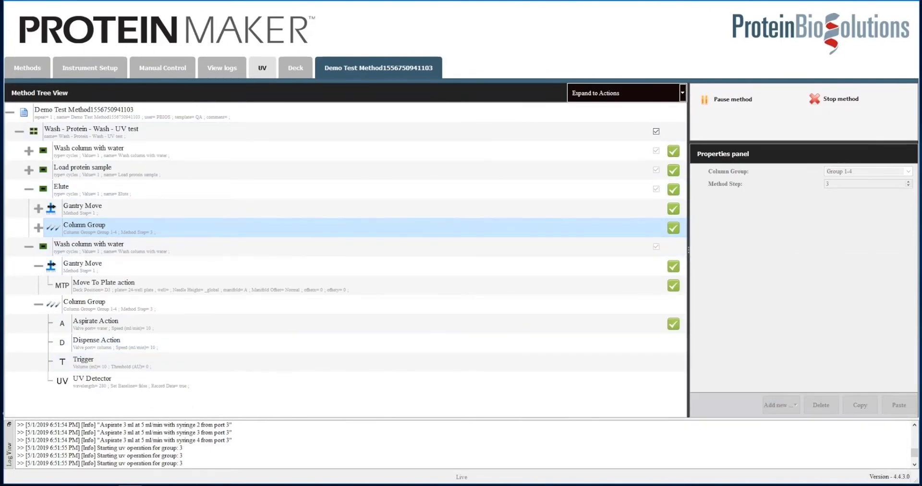
{"action": "left_click", "coordinate": [262, 68]}
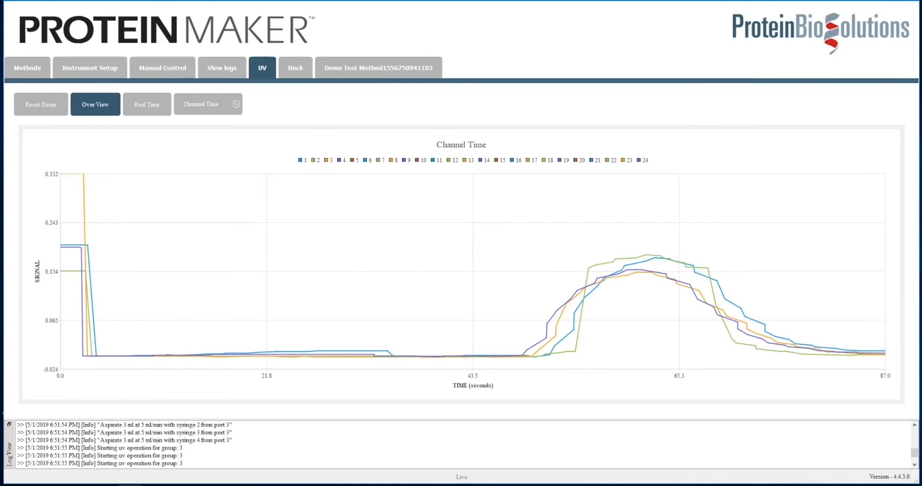
{"action": "left_click", "coordinate": [207, 104]}
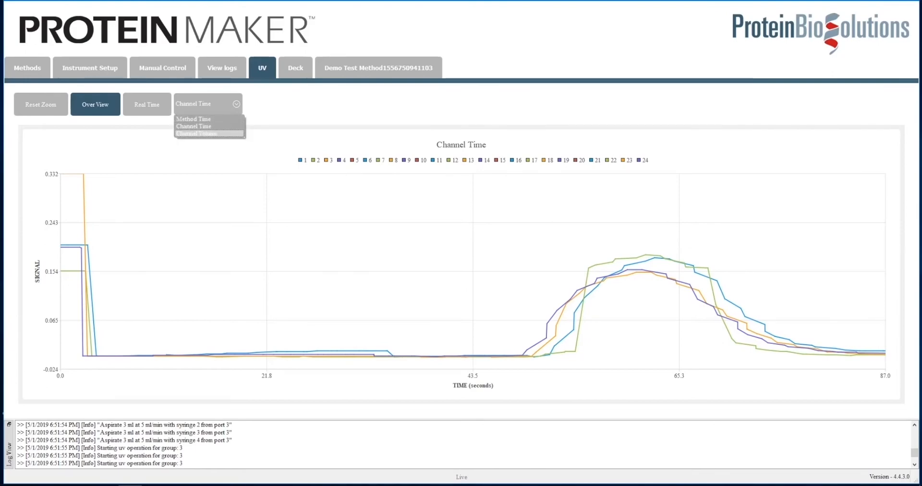
{"action": "left_click", "coordinate": [196, 133]}
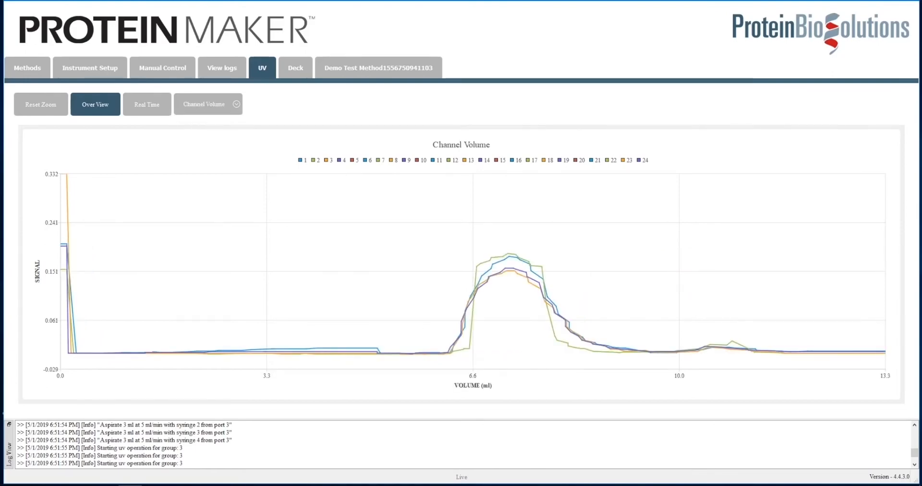
{"action": "left_click", "coordinate": [377, 68]}
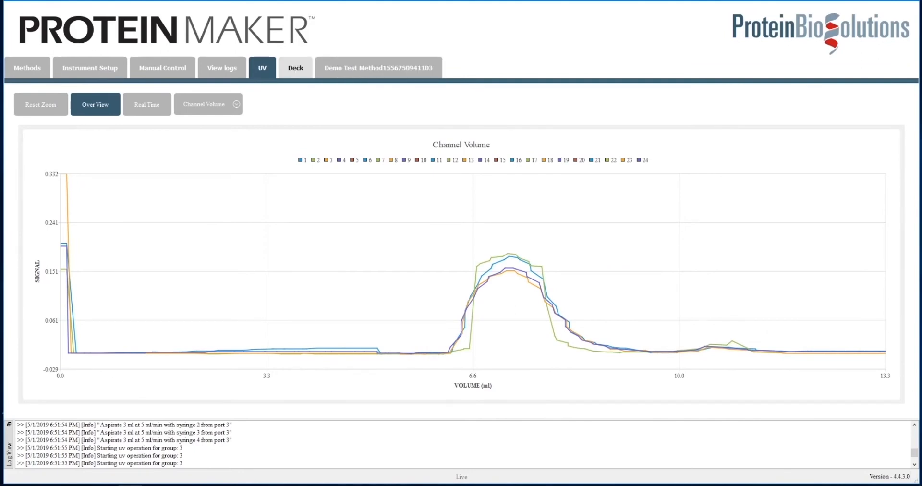
Recheck the deck map, view whole-method UV signal over time, and confirm completion.
{"action": "left_click", "coordinate": [294, 68]}
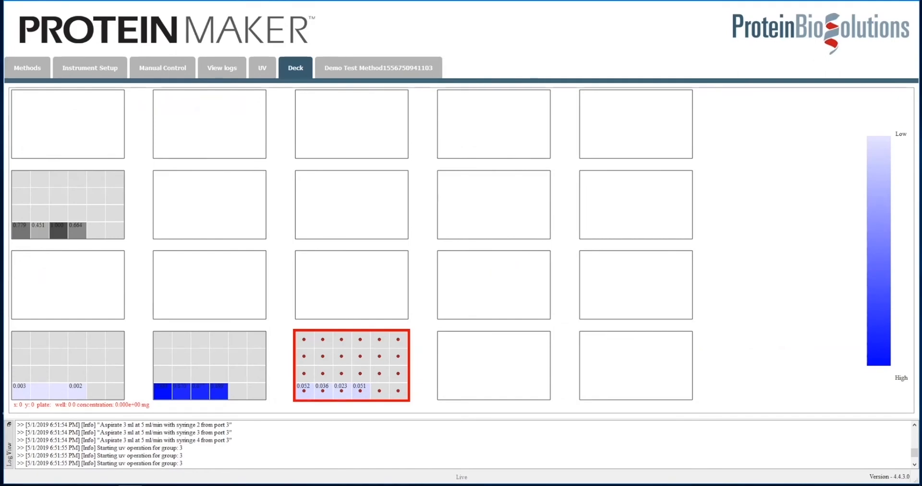
{"action": "left_click", "coordinate": [377, 67]}
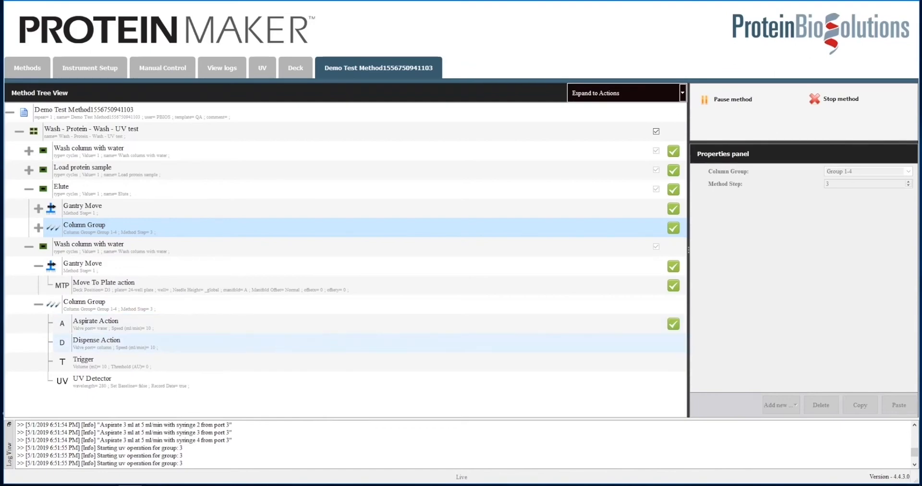
{"action": "left_click", "coordinate": [261, 68]}
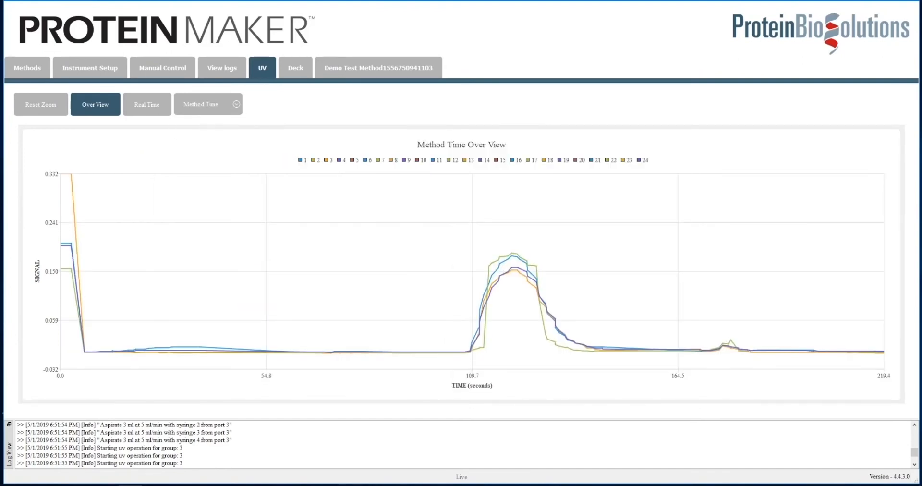
{"action": "left_click", "coordinate": [236, 104]}
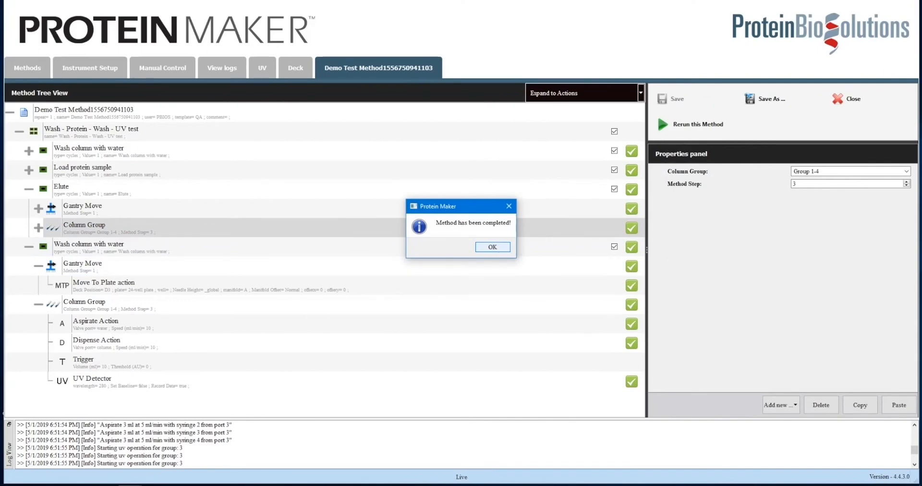
Dismiss the completion message and open the newest log's deck, UV overview and method.
{"action": "left_click", "coordinate": [492, 246]}
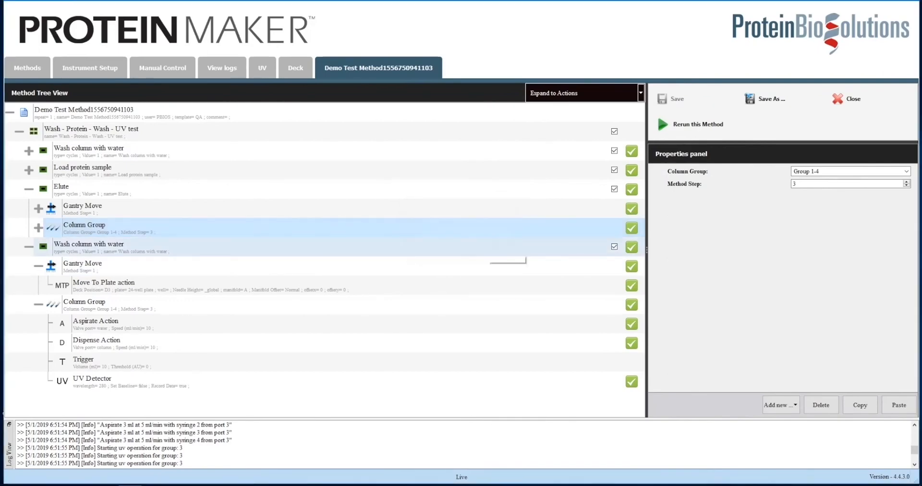
{"action": "left_click", "coordinate": [222, 67]}
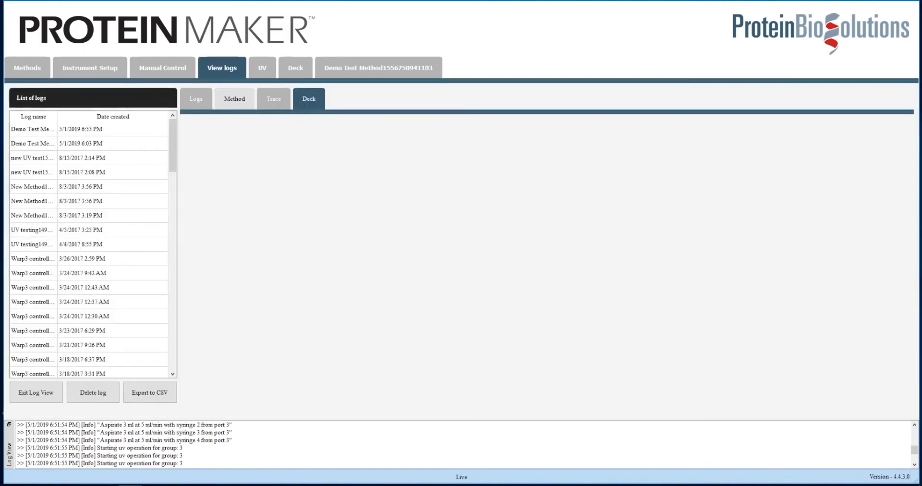
{"action": "left_click", "coordinate": [32, 128]}
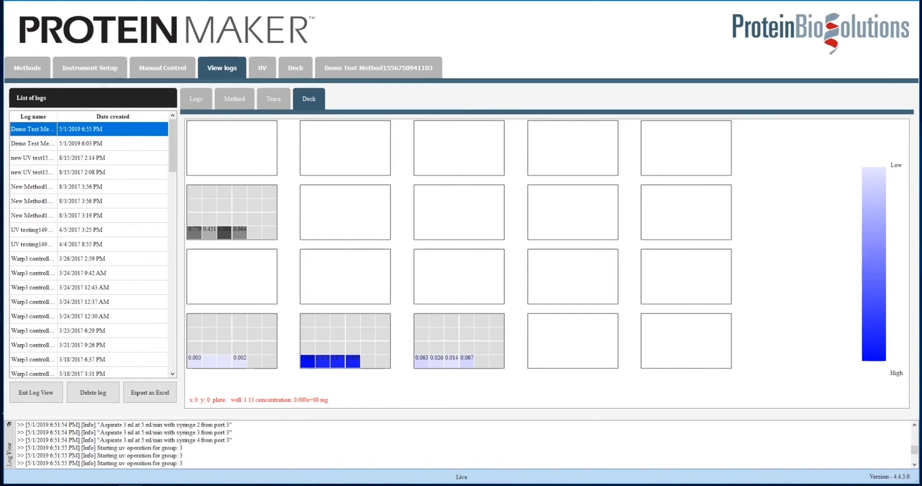
{"action": "left_click", "coordinate": [273, 98]}
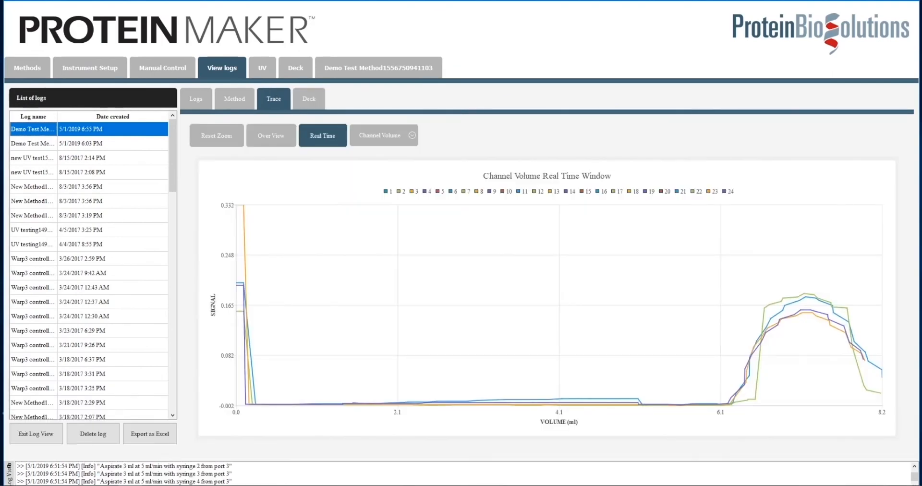
{"action": "left_click", "coordinate": [271, 136]}
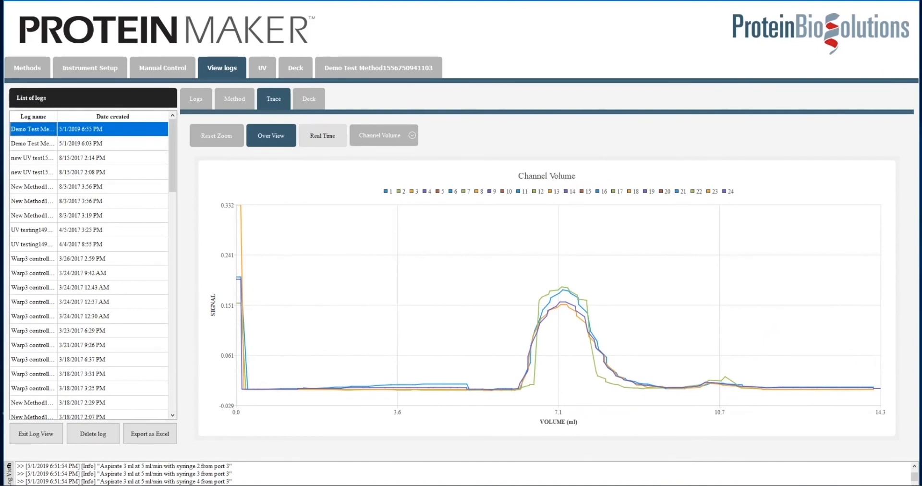
{"action": "left_click", "coordinate": [234, 98]}
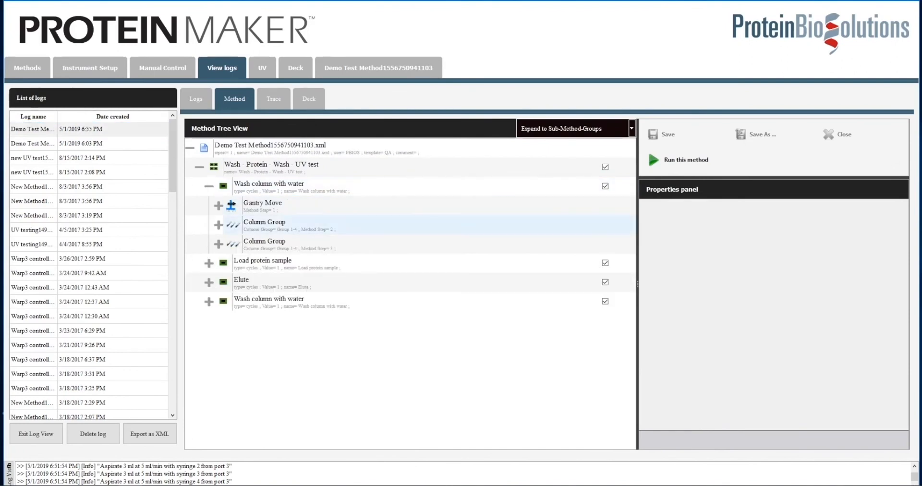
Expand the Load protein sample step, then read the run log through method-finished and pump volume estimates.
{"action": "left_click", "coordinate": [264, 225]}
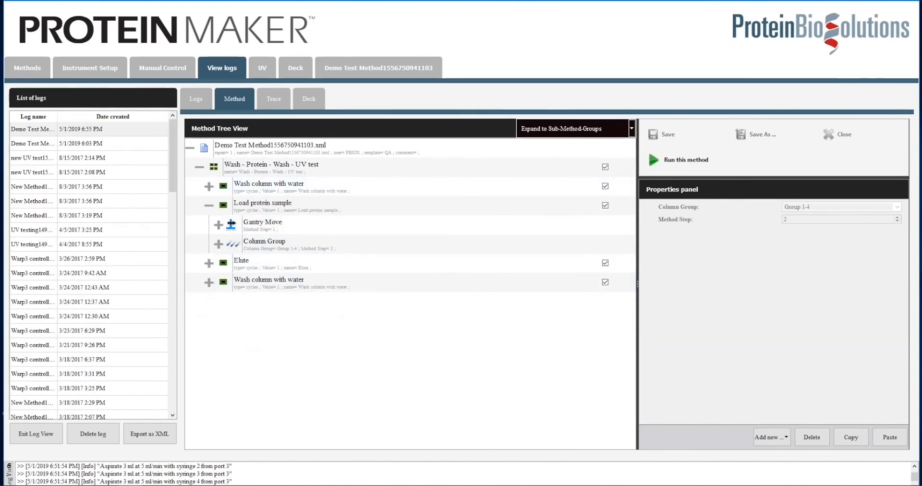
{"action": "left_click", "coordinate": [196, 98]}
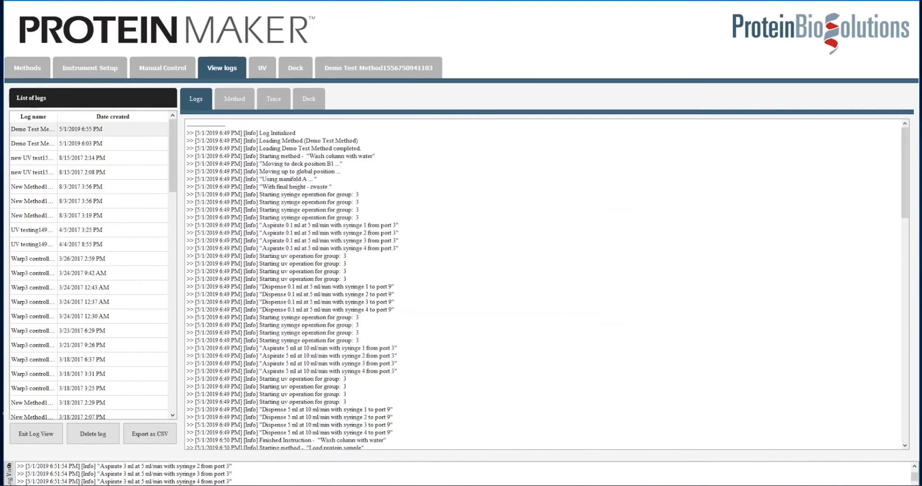
{"action": "scroll", "scroll_direction": "down", "scroll_amount": 3}
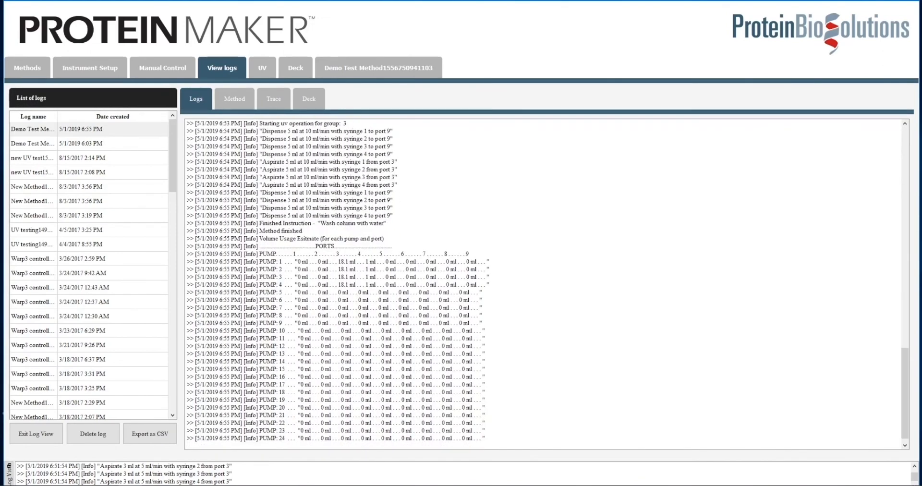
{"action": "scroll", "scroll_direction": "down", "scroll_amount": 3}
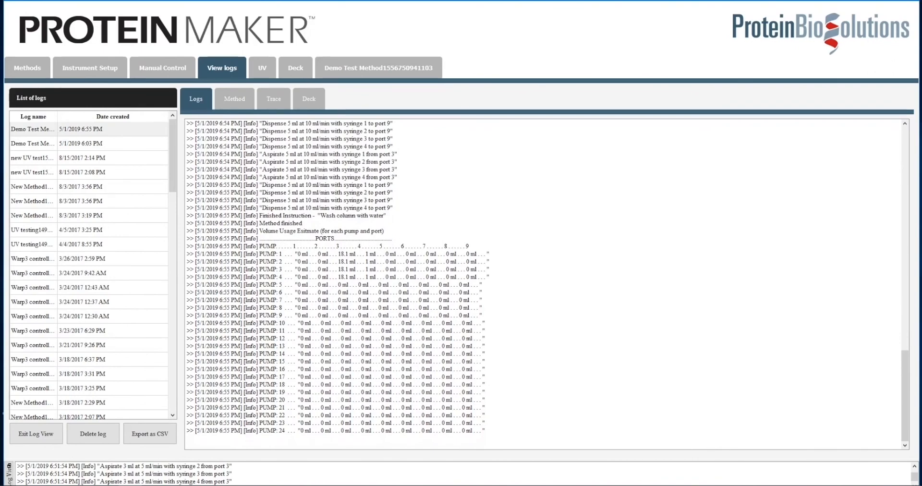